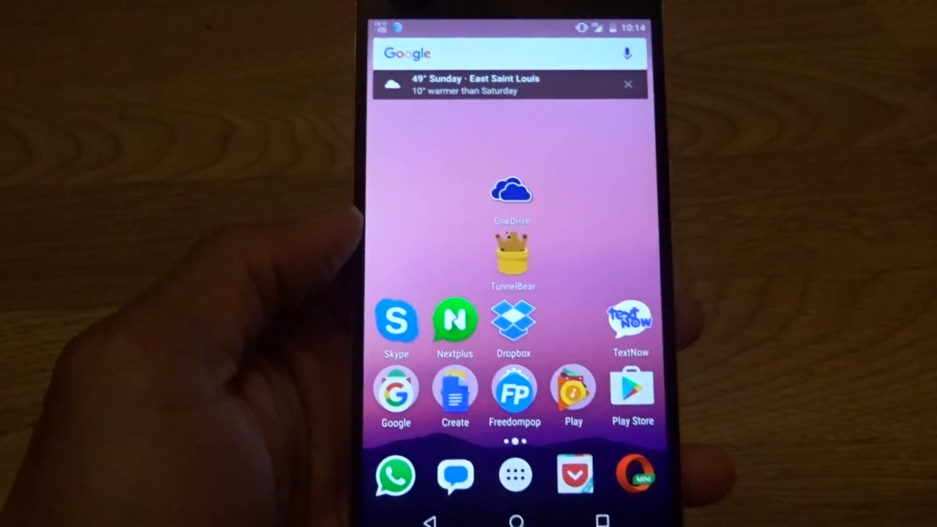
# Launch Dropbox from the home screen and view the drawer showing 0.0% of 2.0 GB used
pyautogui.click(454, 389)
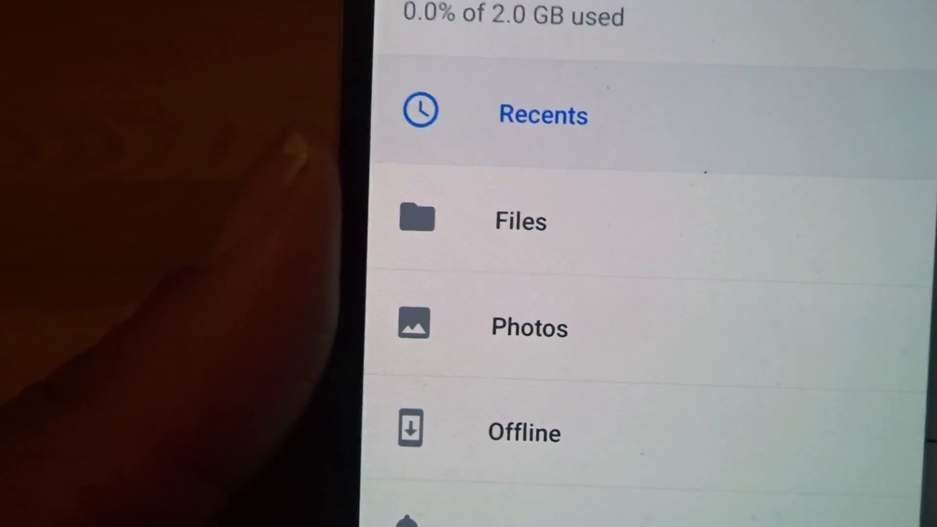
# Scroll through the drawer and Settings list to Invite friends, camera uploads and Clear cache
pyautogui.scroll(-3)
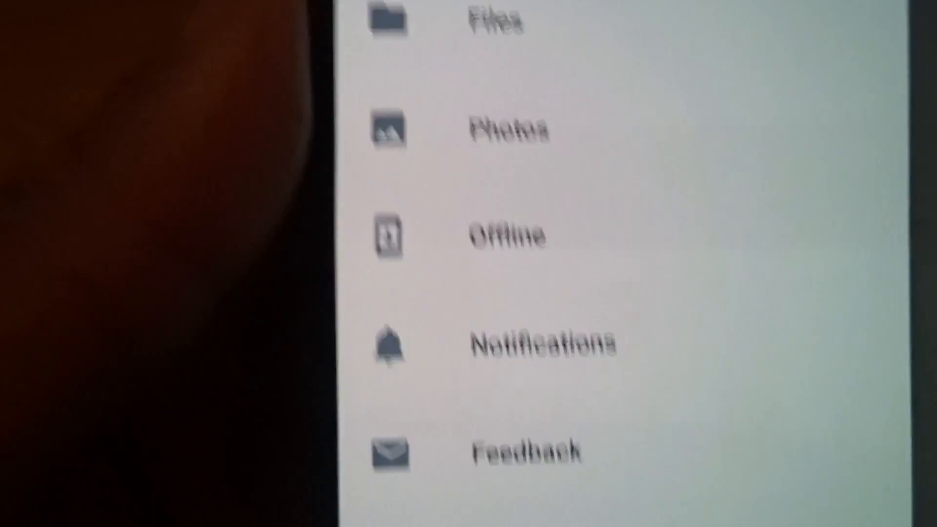
pyautogui.scroll(-3)
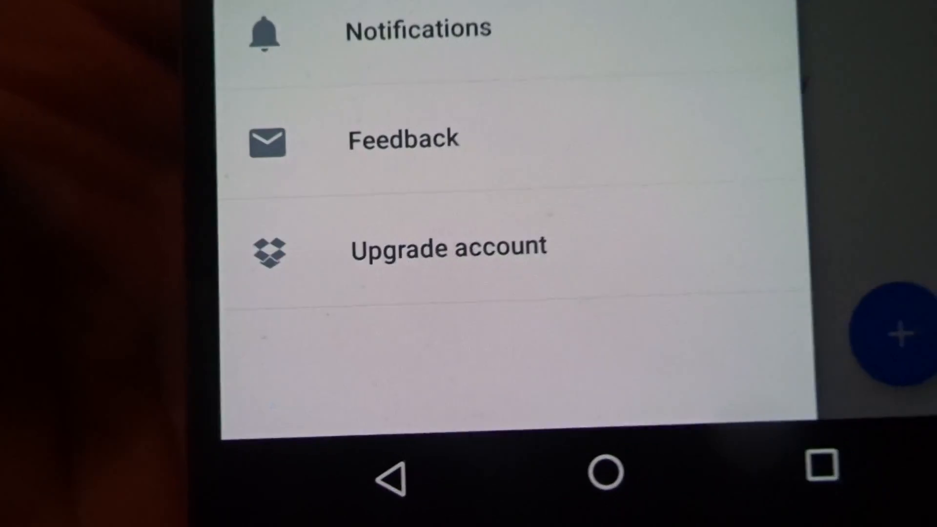
pyautogui.scroll(-3)
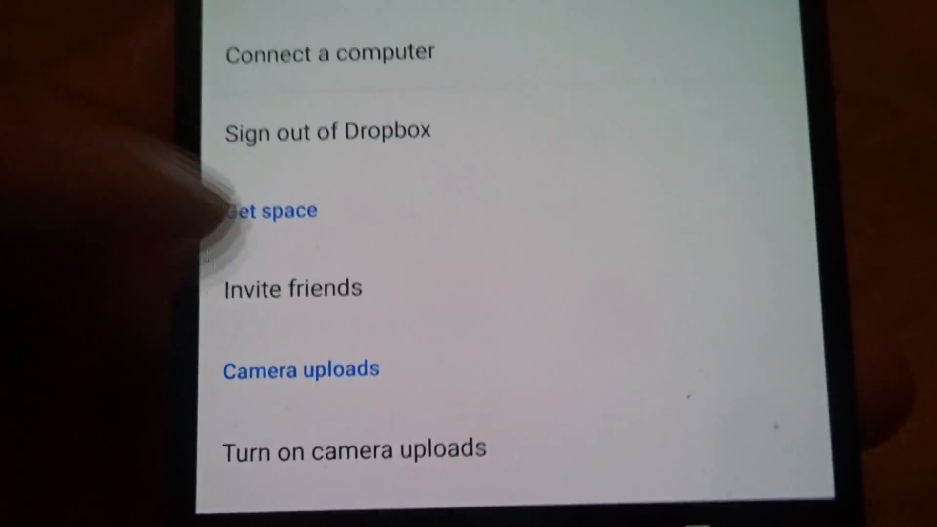
pyautogui.scroll(-3)
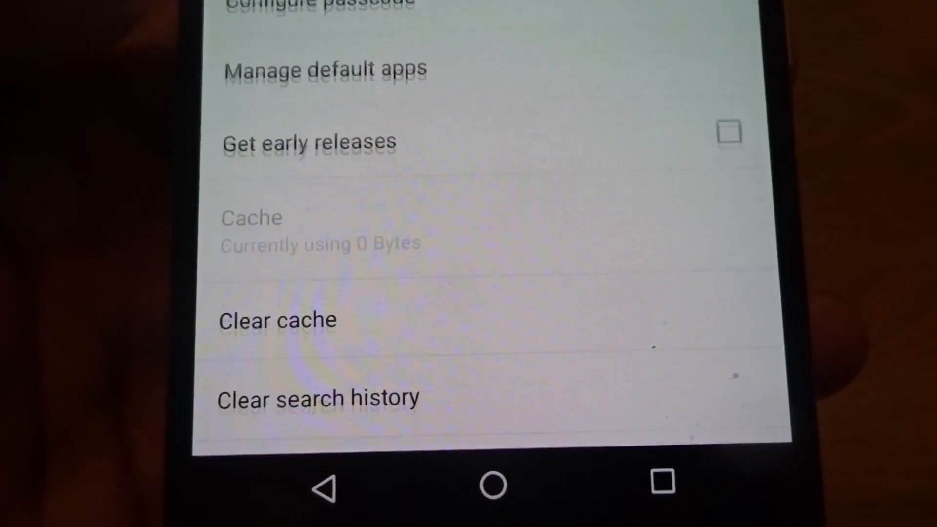
pyautogui.scroll(-3)
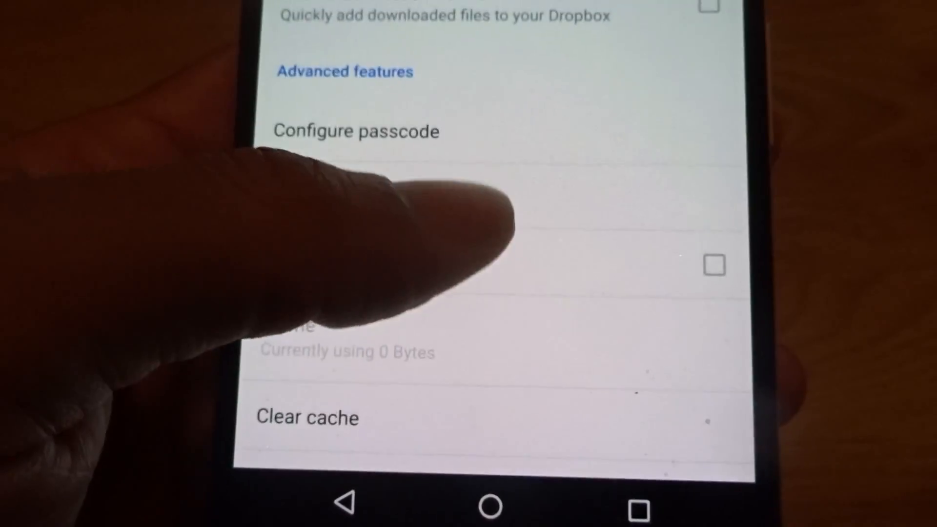
pyautogui.scroll(3)
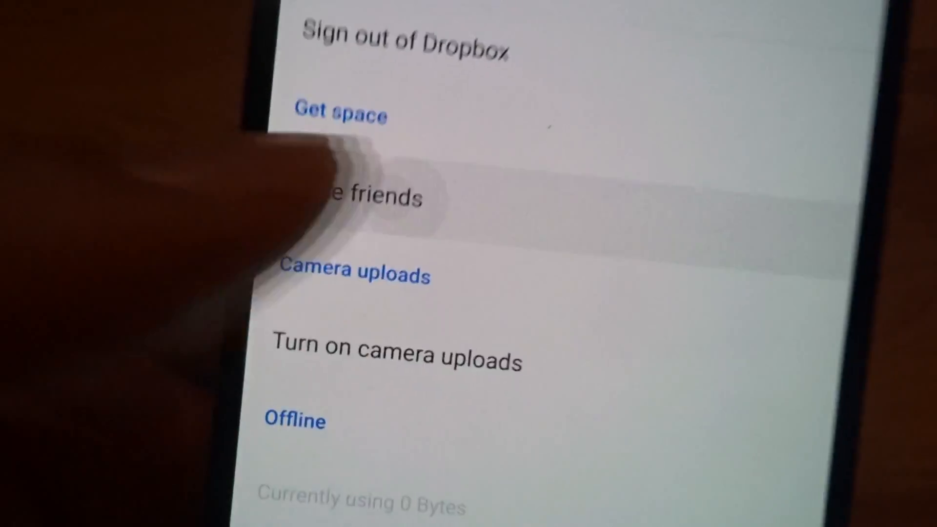
# Open Invite friends under Get space to see how to earn more storage
pyautogui.click(359, 197)
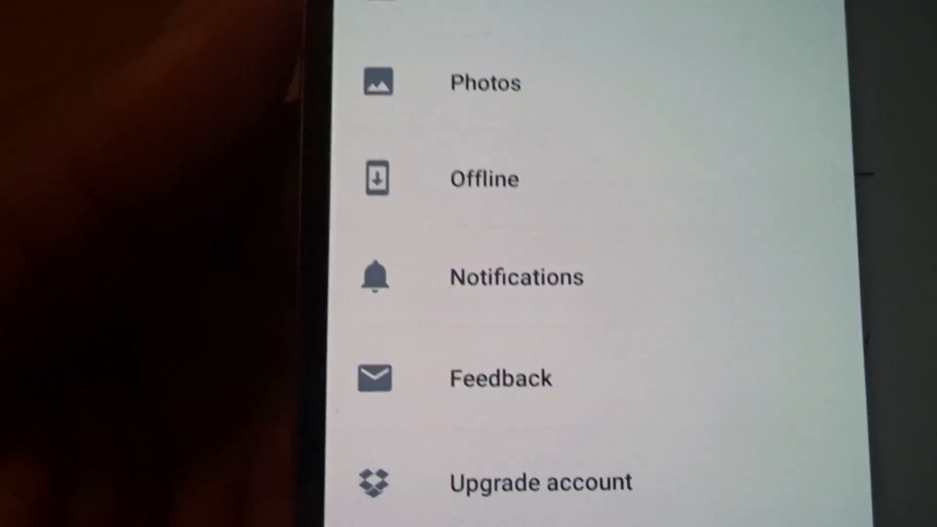
# Scroll the drawer entries down past Photos, Offline, Notifications and Upgrade account
pyautogui.scroll(-3)
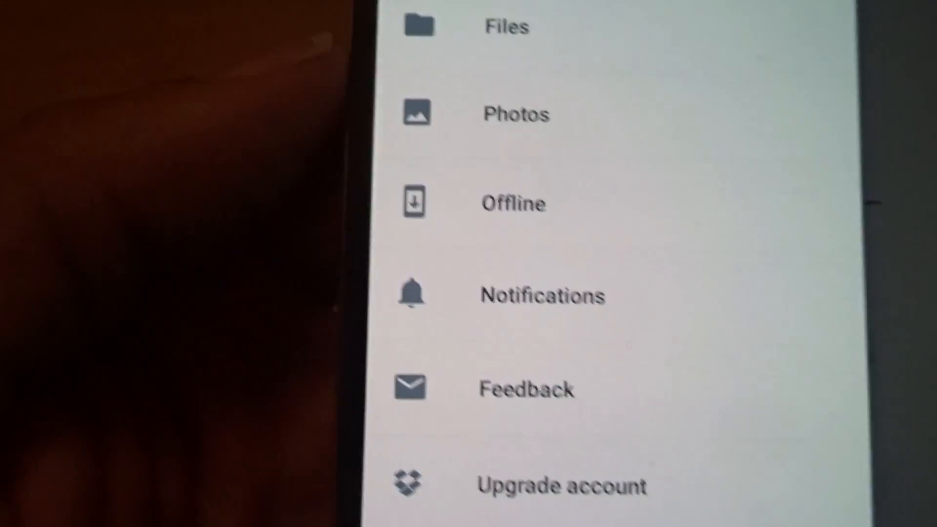
pyautogui.scroll(-3)
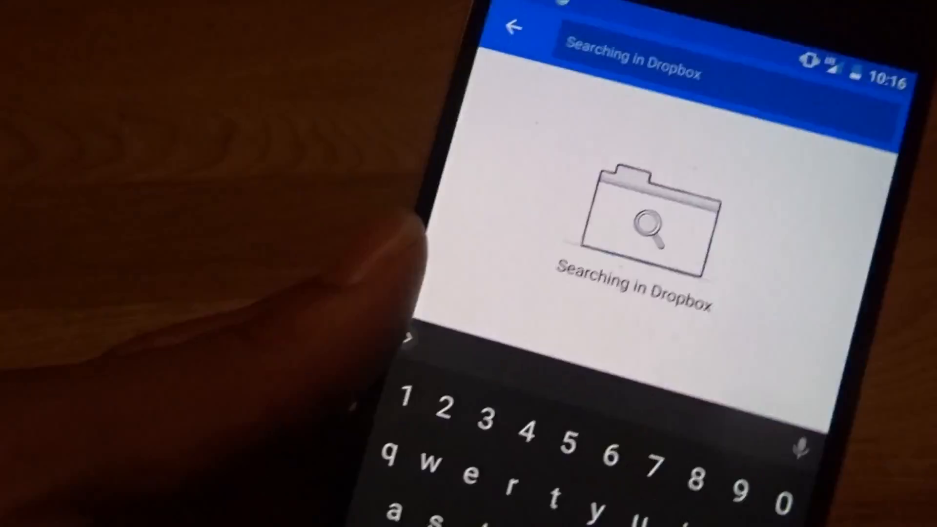
# Enter 'w' as a search query for Dropbox files
pyautogui.write('w')
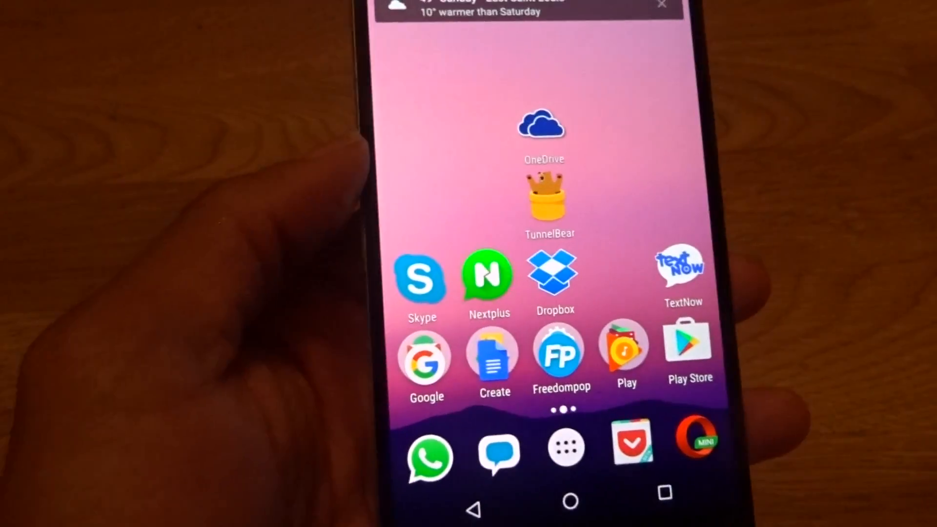
pyautogui.click(660, 4)
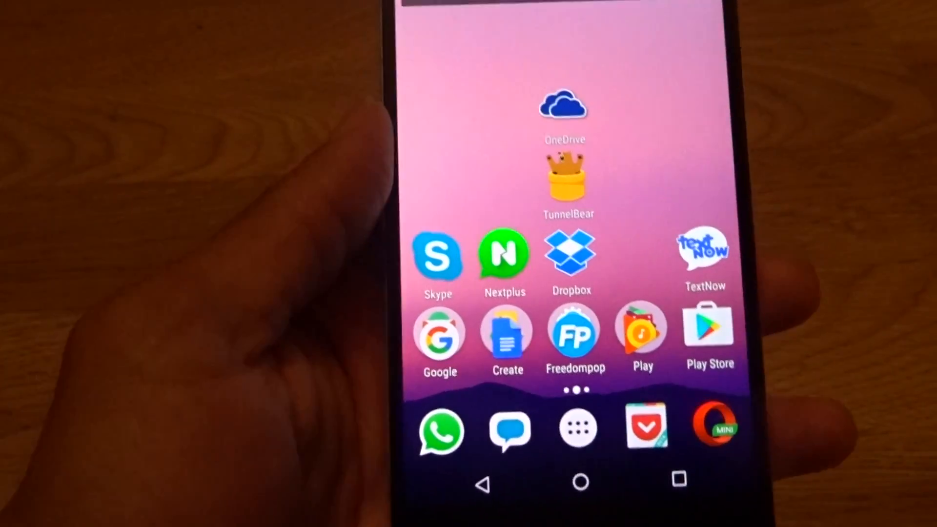